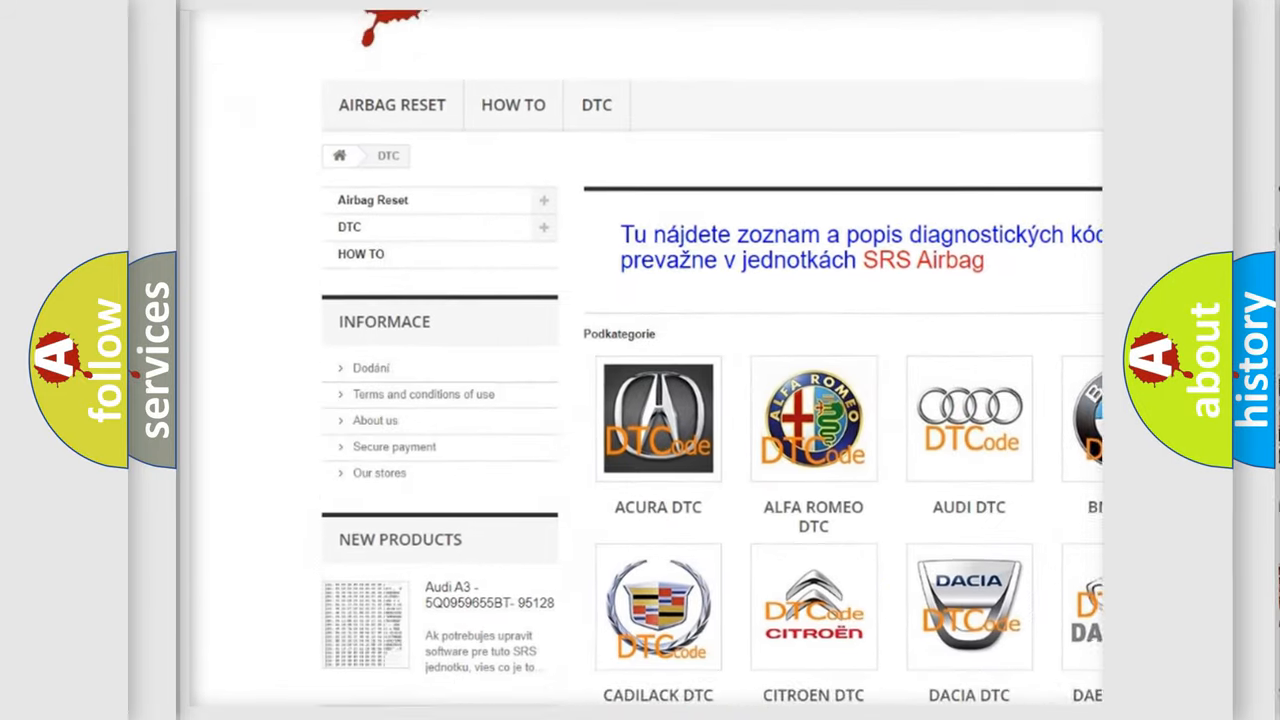
{"action": "scroll", "scroll_direction": "down", "scroll_amount": 3}
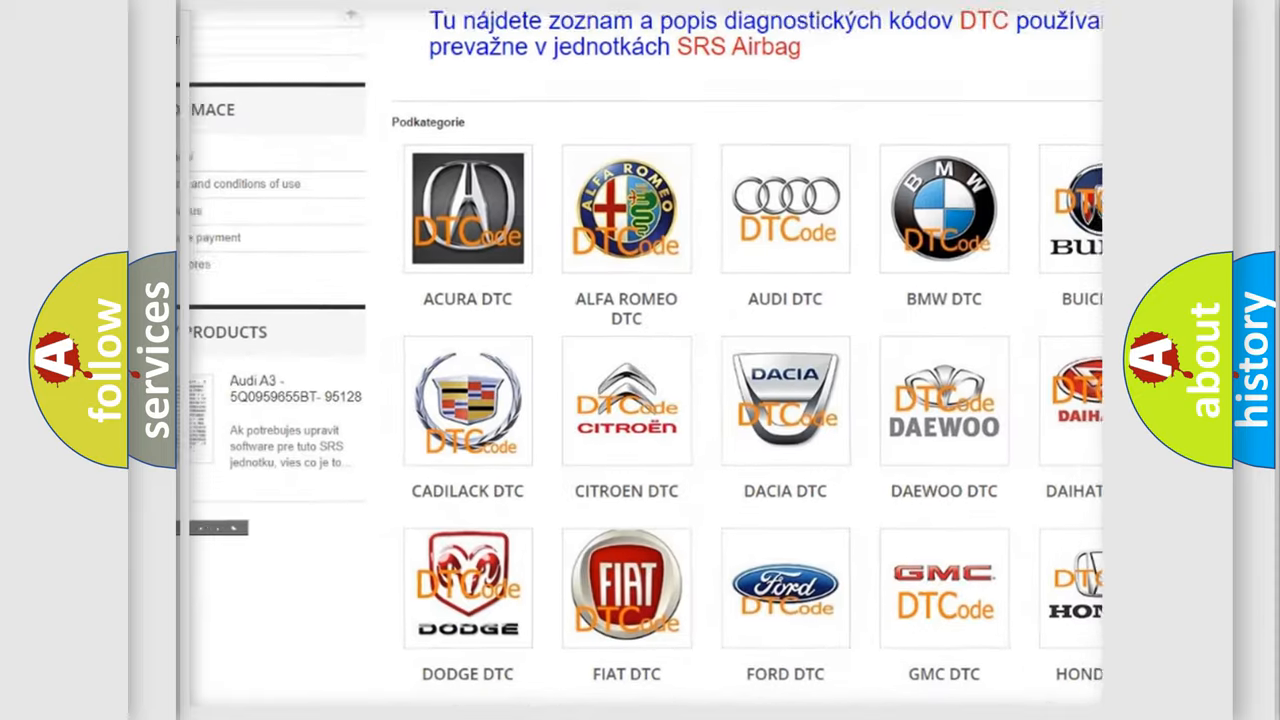
{"action": "scroll", "scroll_direction": "down", "scroll_amount": 3}
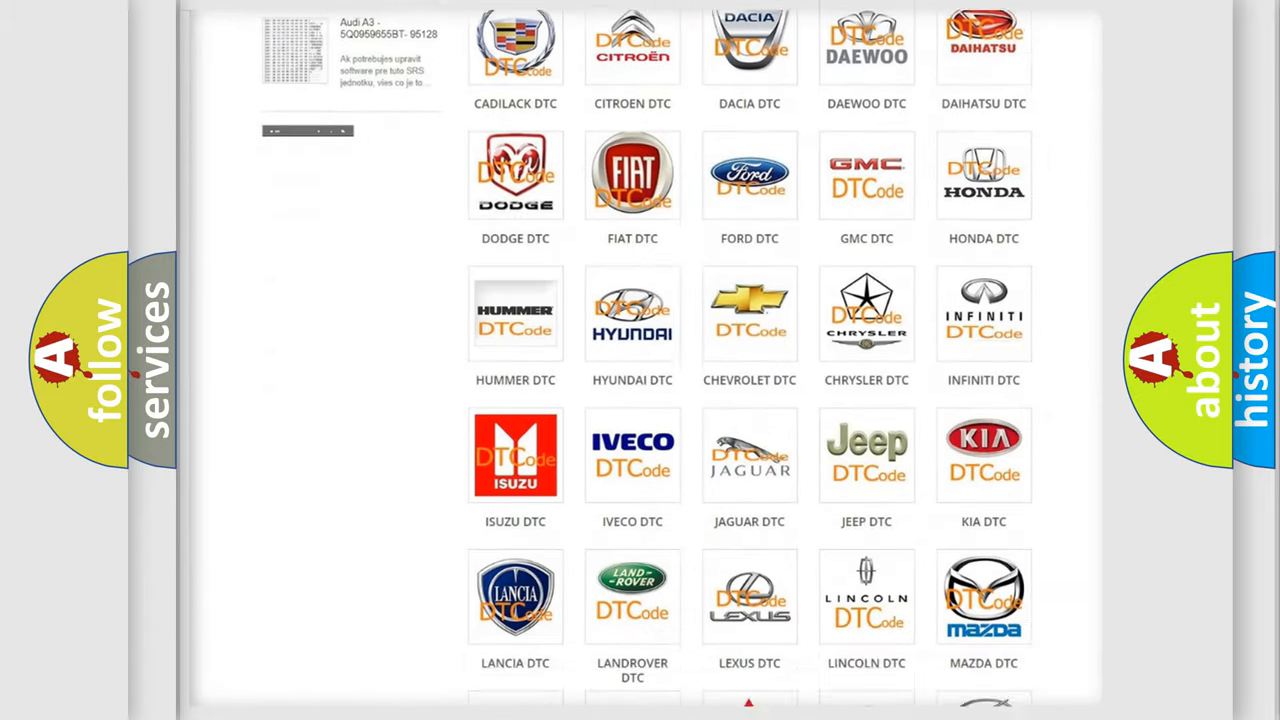
{"action": "scroll", "scroll_direction": "down", "scroll_amount": 3}
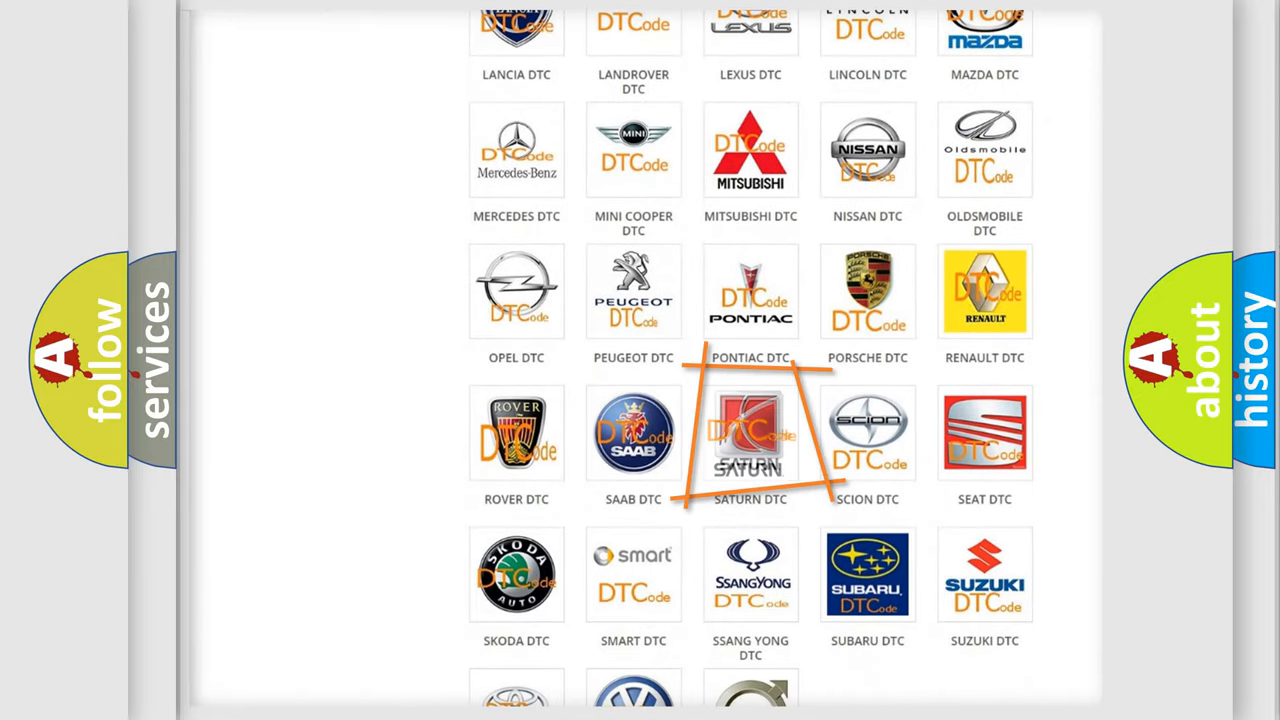